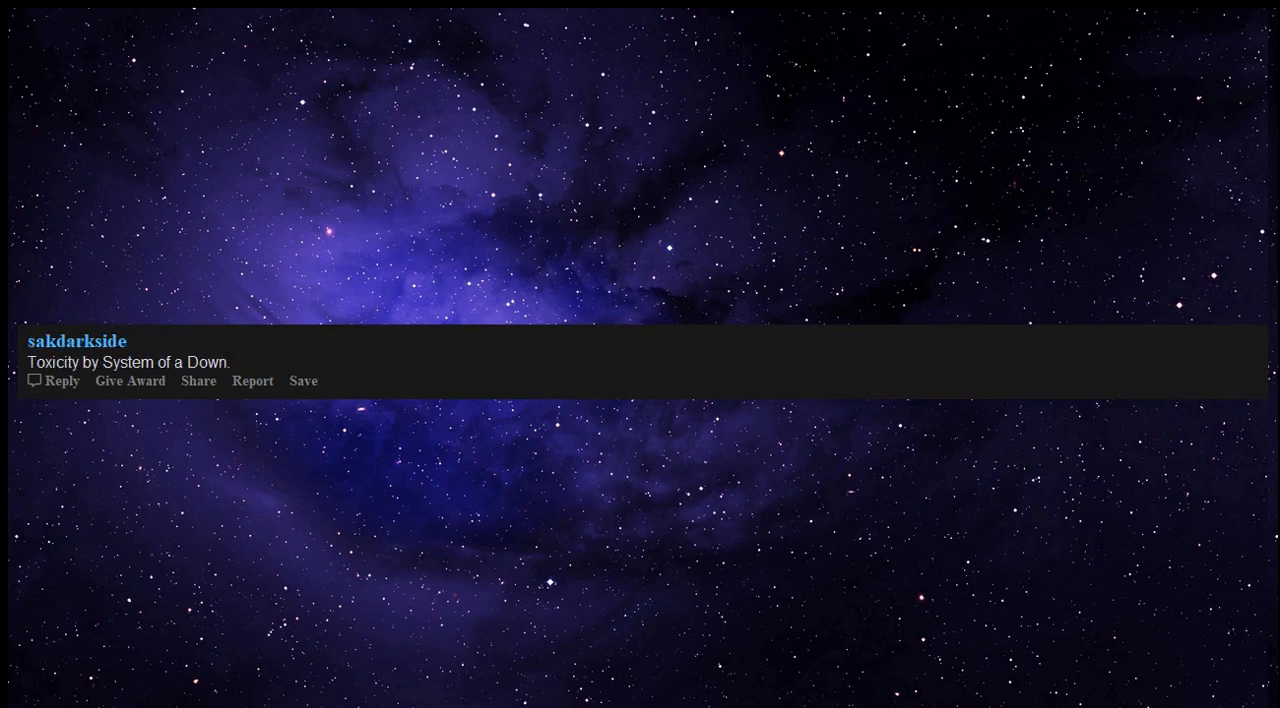
{"action": "type", "text": "Truly the apex for the band."}
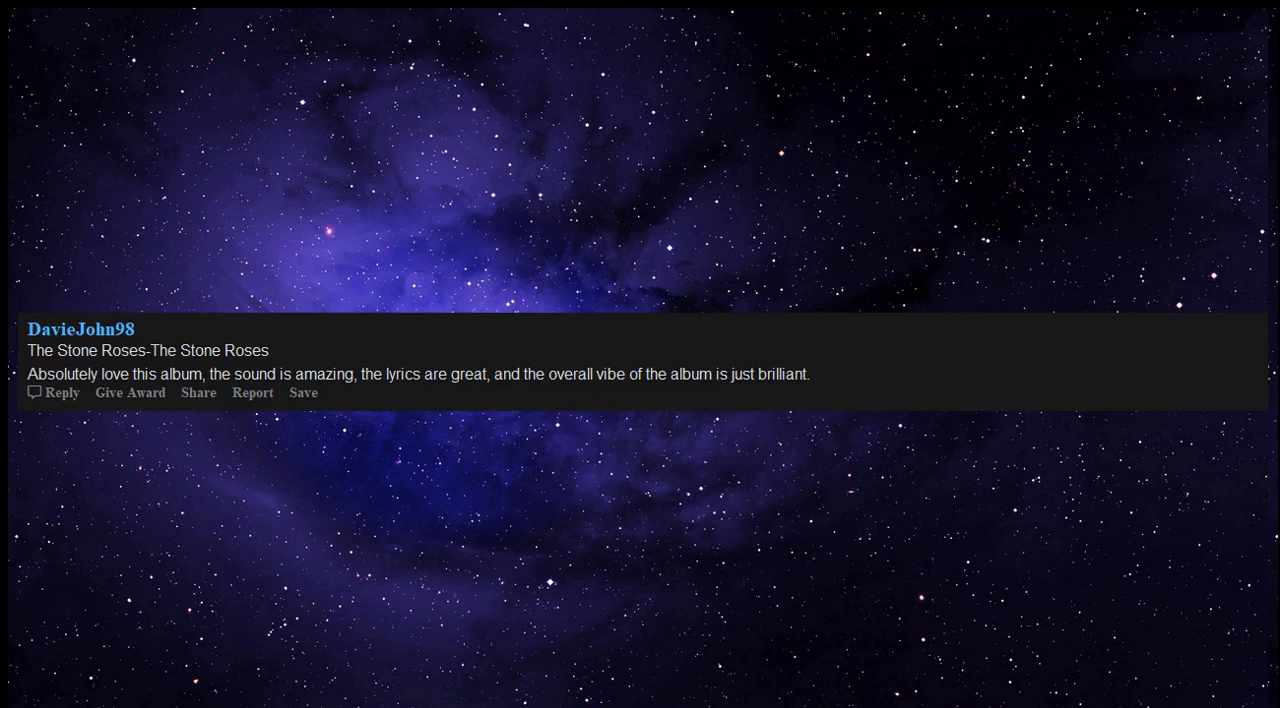
{"action": "type", "text": "Ian Brown is a genius."}
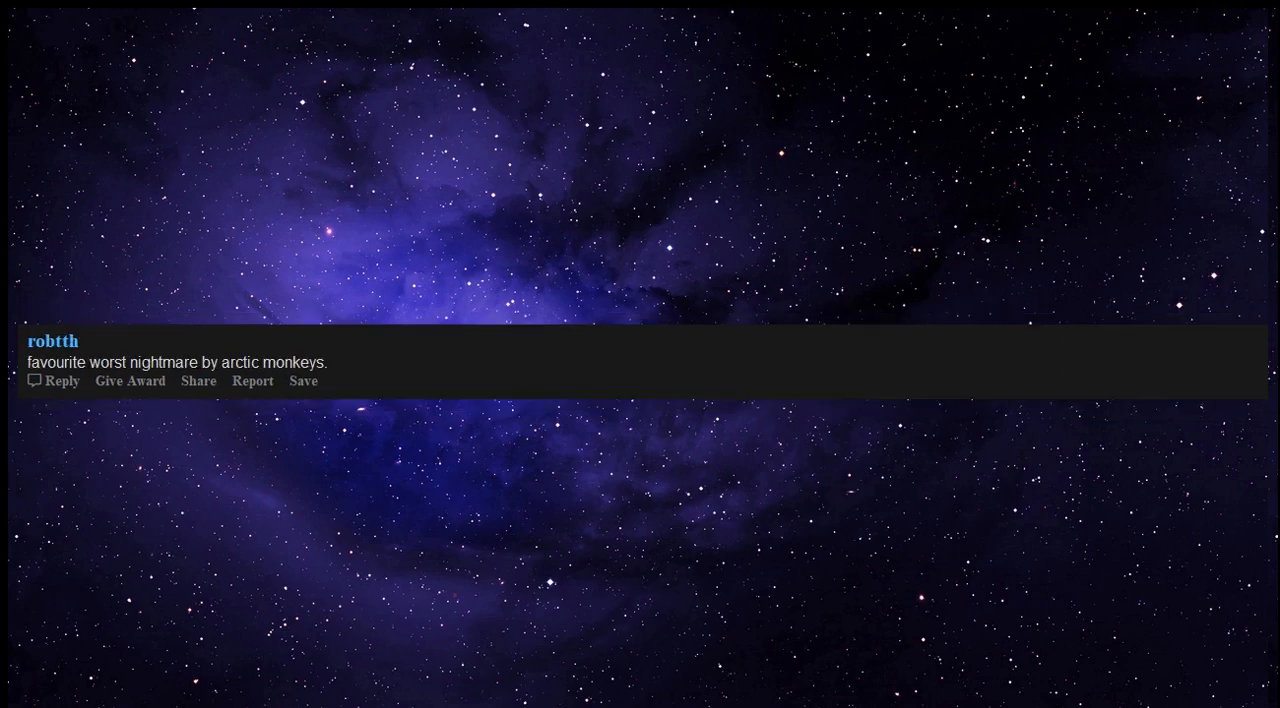
{"action": "type", "text": "every listen feels like the first time."}
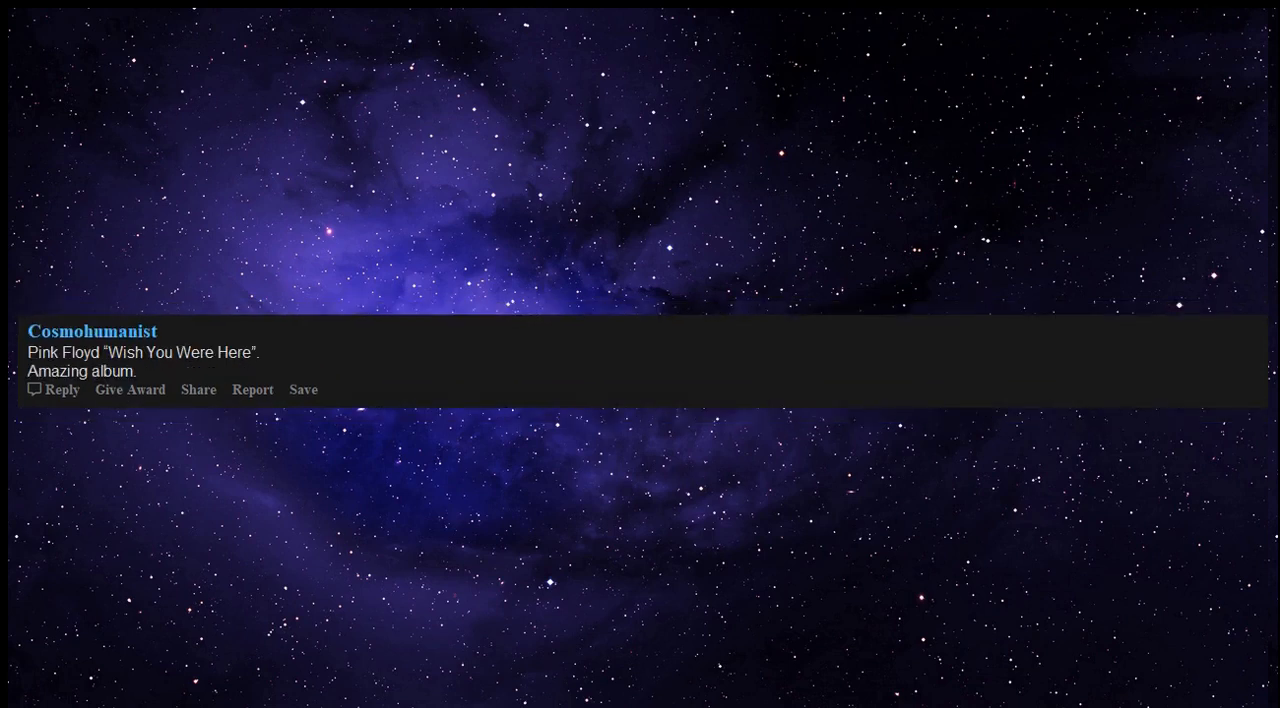
{"action": "type", "text": "The song *Welcome to the Machine* is the perfect narrative for our time."}
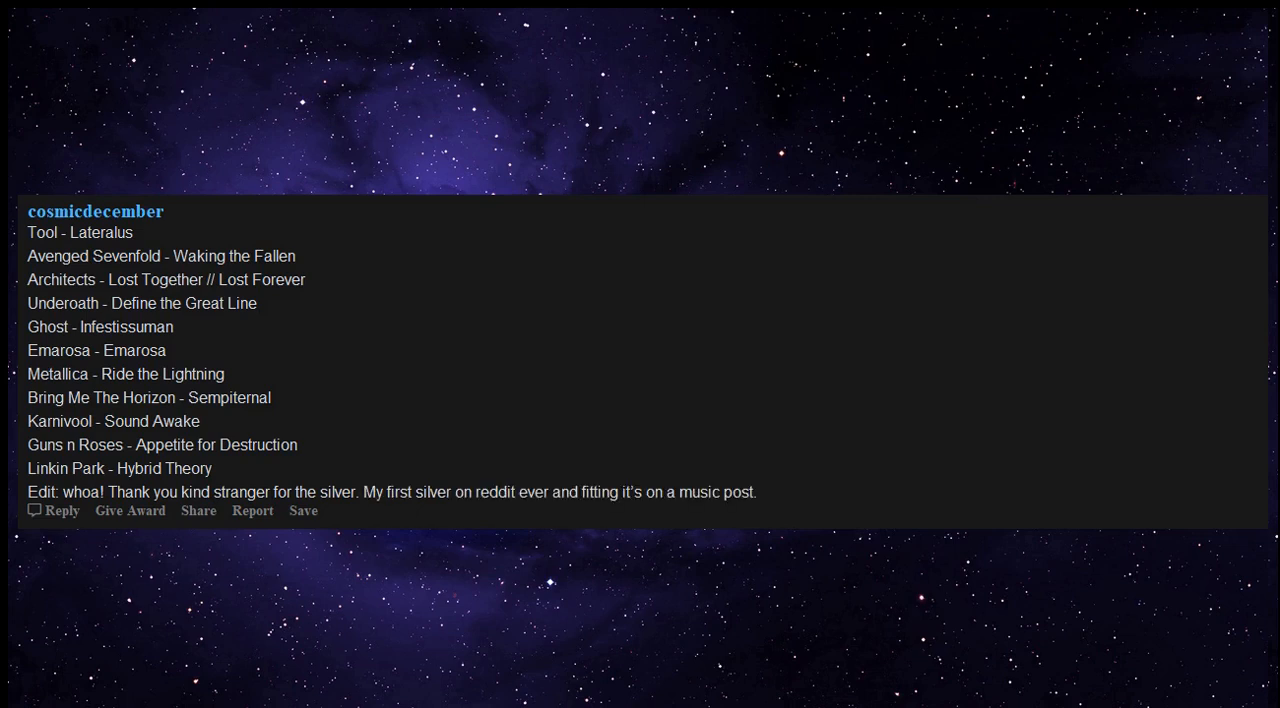
{"action": "type", "text": "Made my day."}
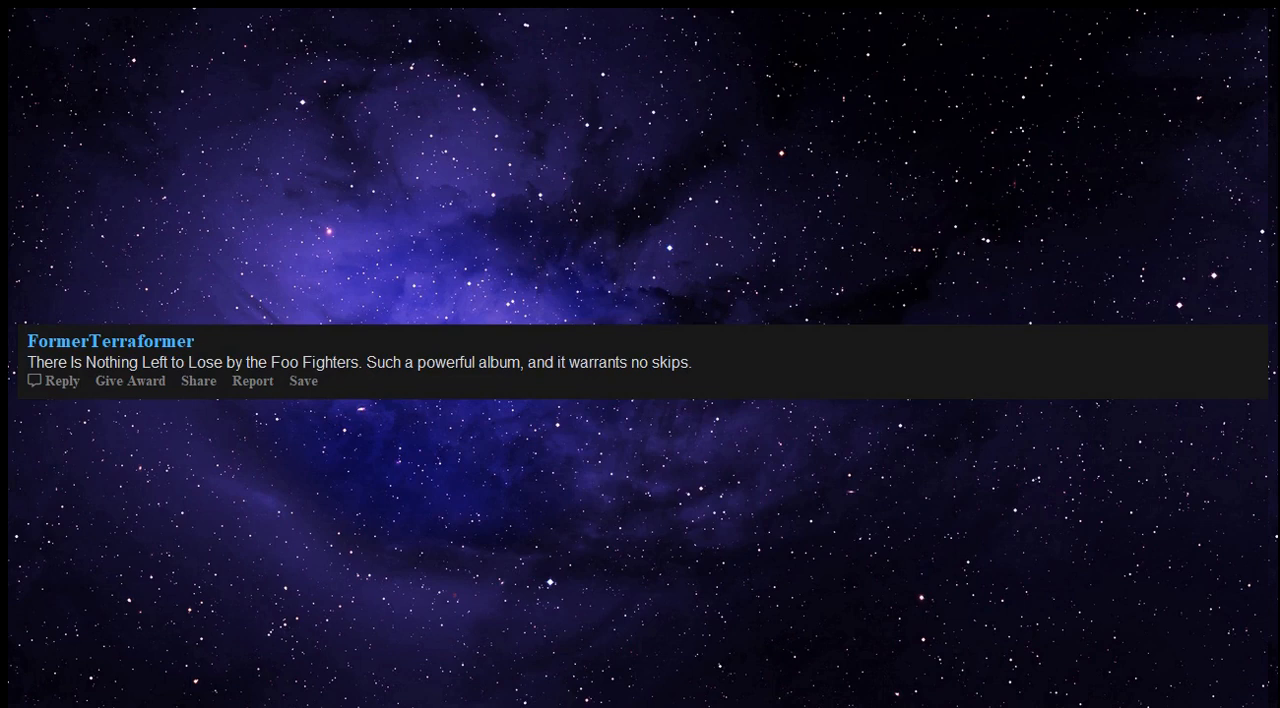
{"action": "type", "text": "It made me become a guitarist, bassist and drummer!."}
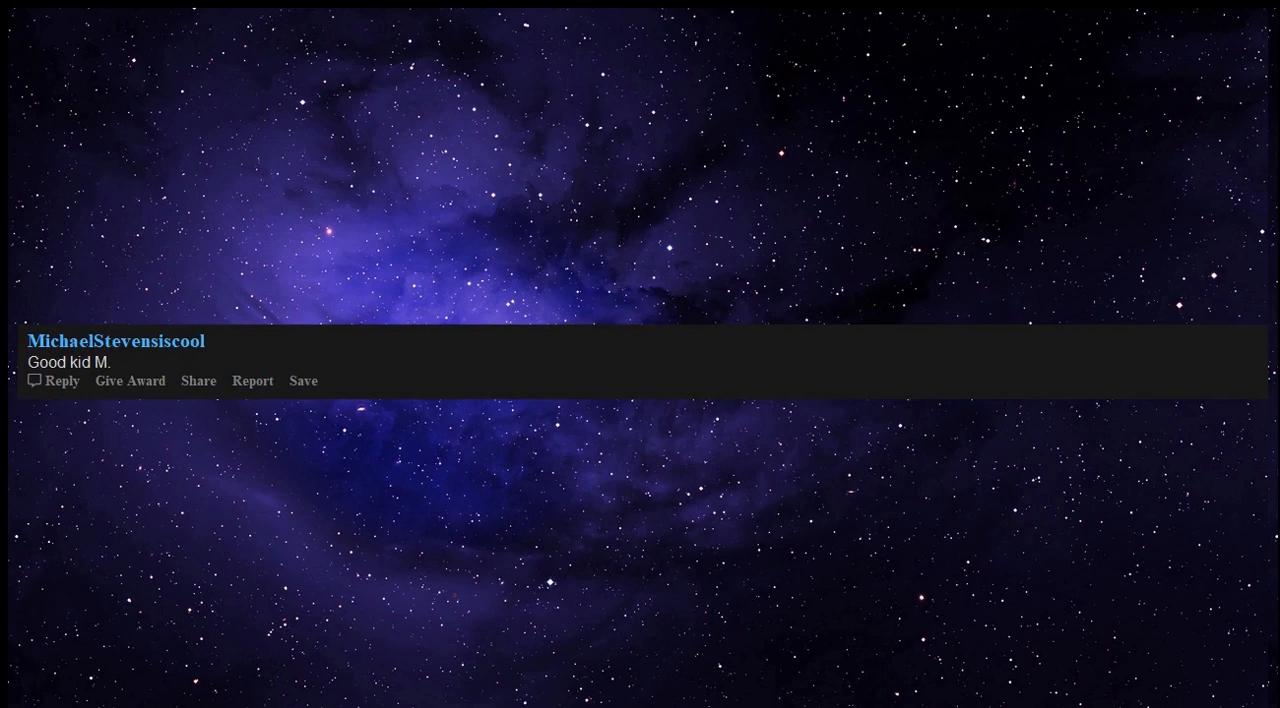
{"action": "type", "text": "A. A. D city -Kendrick Lamar."}
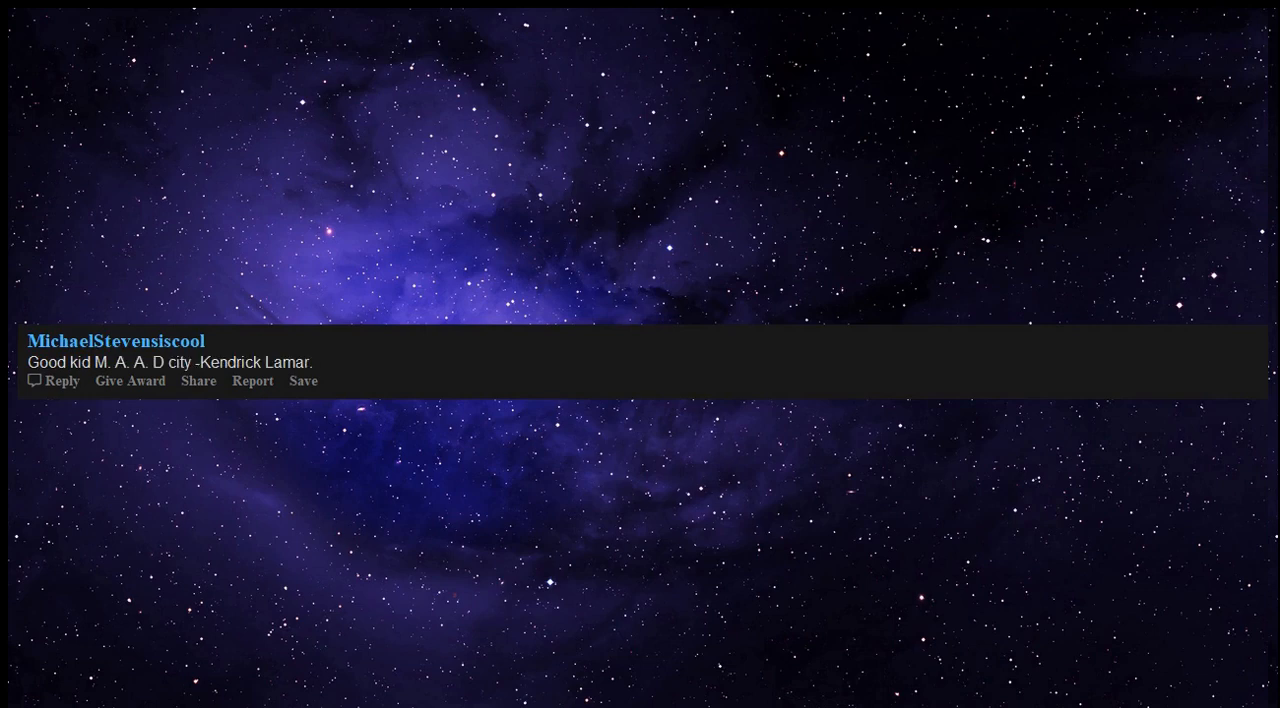